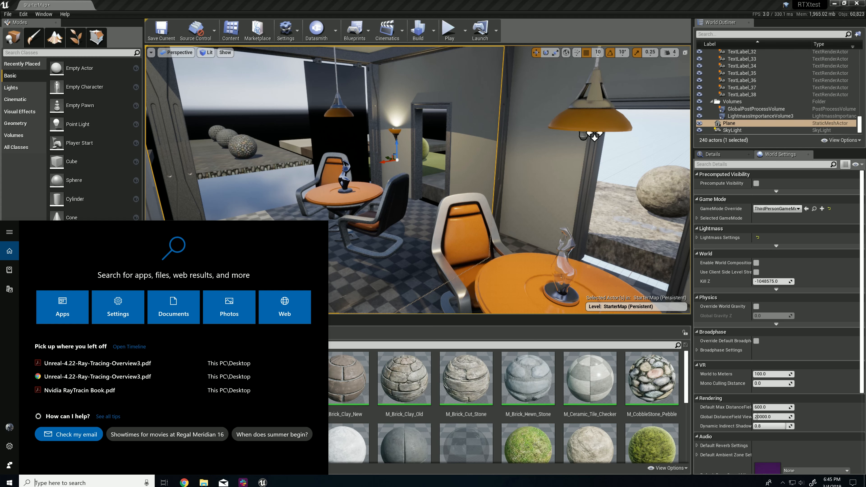
Step: Check the Windows version with winver, dismiss it and bring up the Epic Games Launcher
{"action": "type", "text": "wibn"}
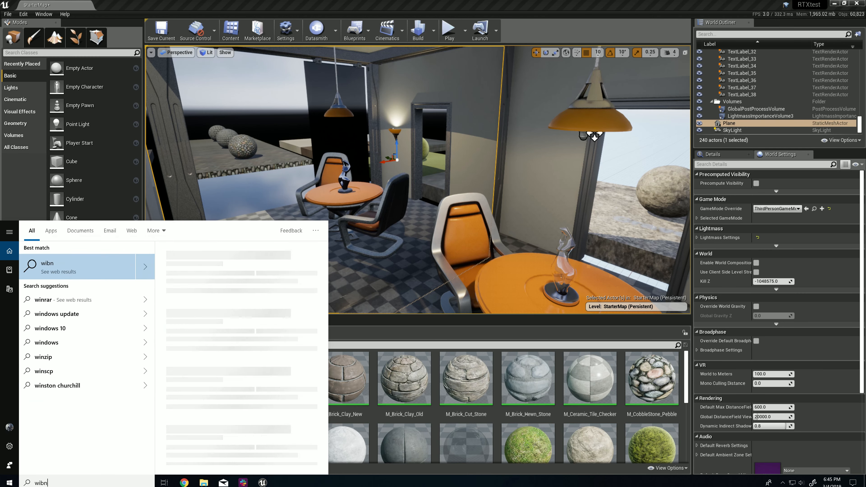
{"action": "type", "text": "winv"}
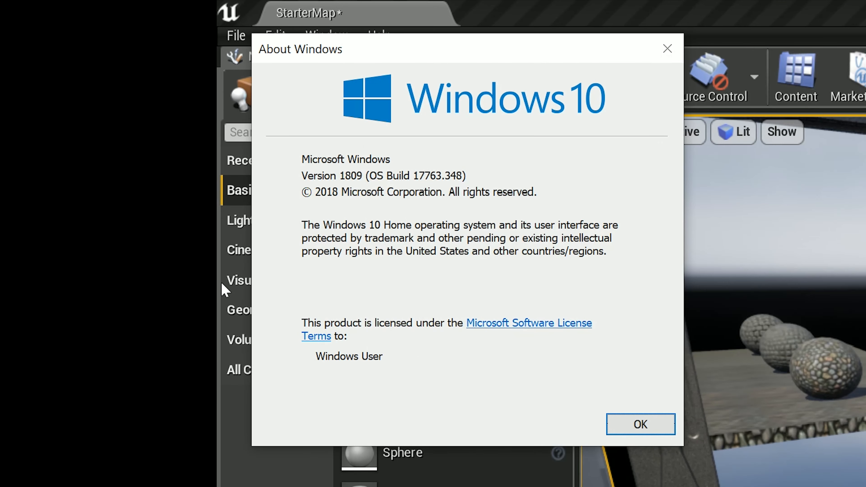
{"action": "mouse_move", "coordinate": [312, 191]}
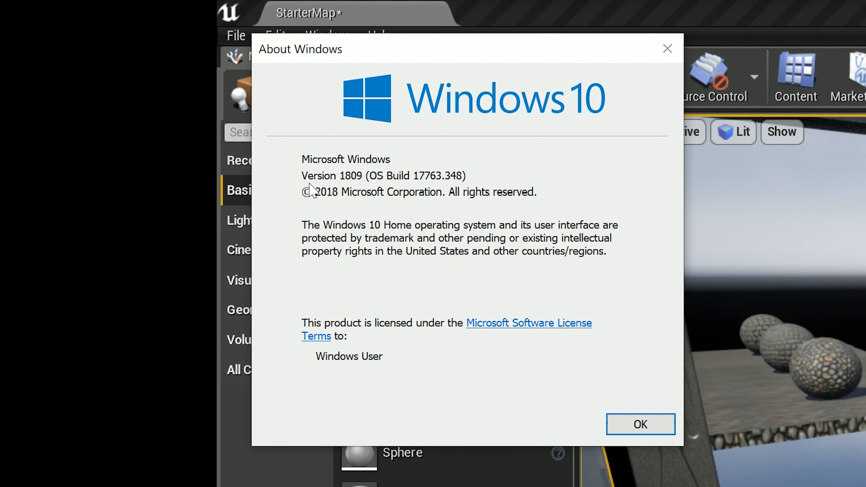
{"action": "mouse_move", "coordinate": [443, 281]}
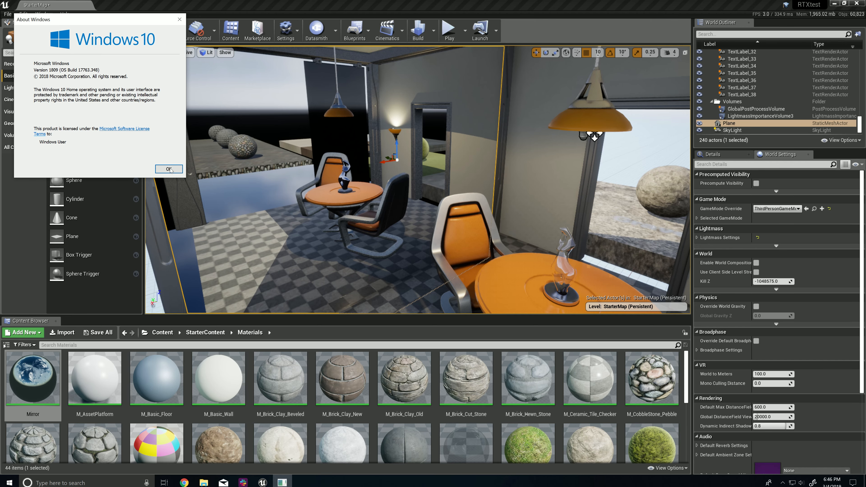
{"action": "mouse_move", "coordinate": [153, 169]}
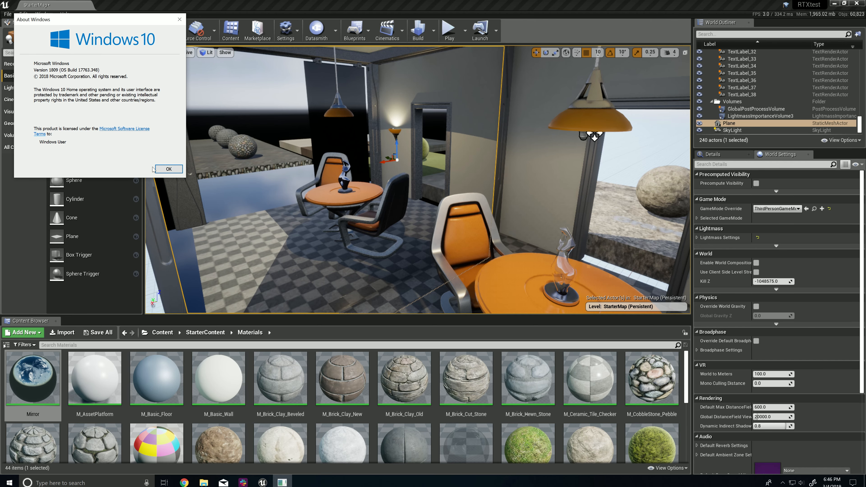
{"action": "left_click", "coordinate": [169, 170]}
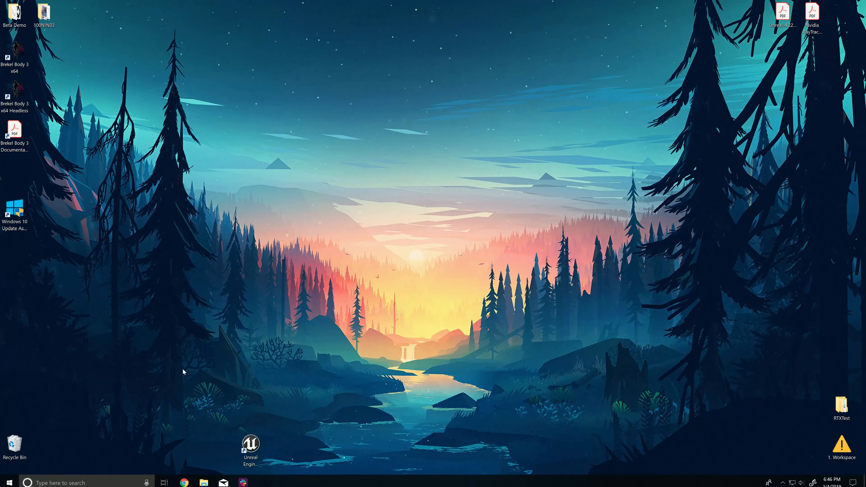
{"action": "left_click", "coordinate": [7, 482]}
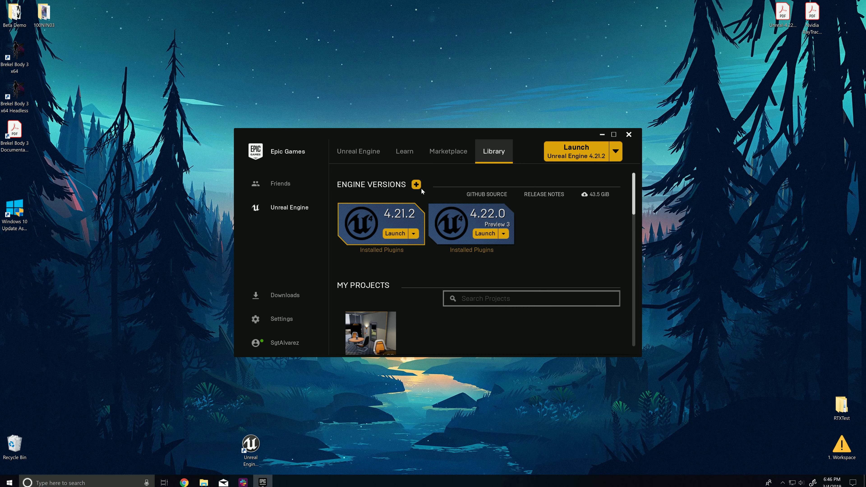
Step: Remove the briefly added 4.20.3 slot and create a desktop shortcut for the 4.22.0 engine
{"action": "left_click", "coordinate": [416, 184]}
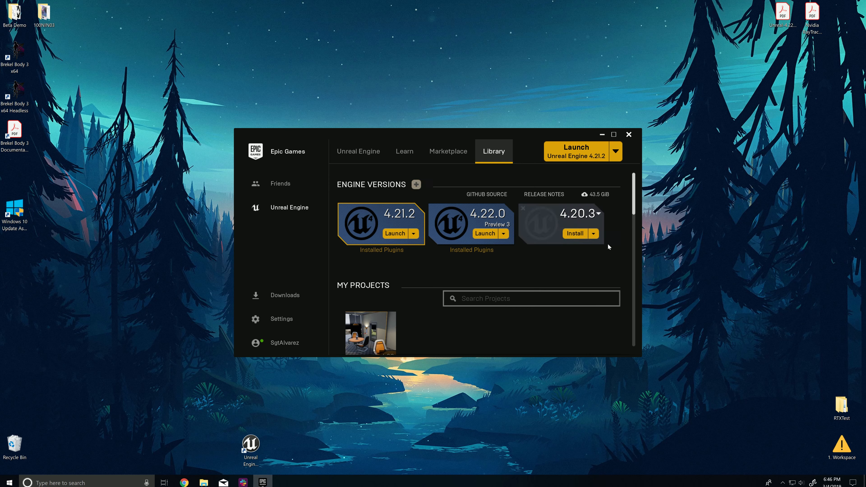
{"action": "left_click", "coordinate": [598, 213]}
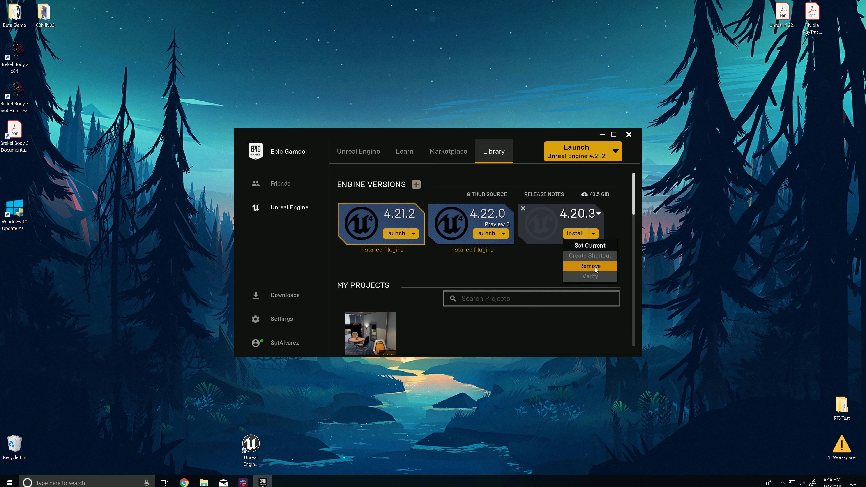
{"action": "left_click", "coordinate": [590, 266]}
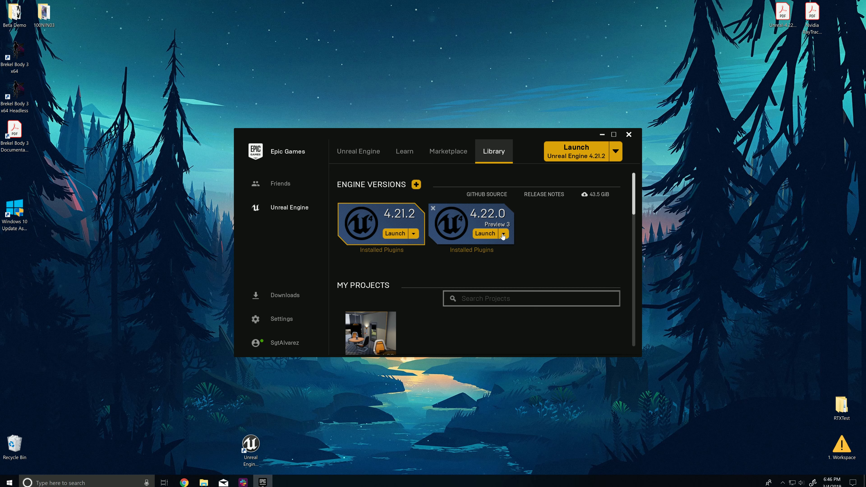
{"action": "left_click", "coordinate": [502, 233]}
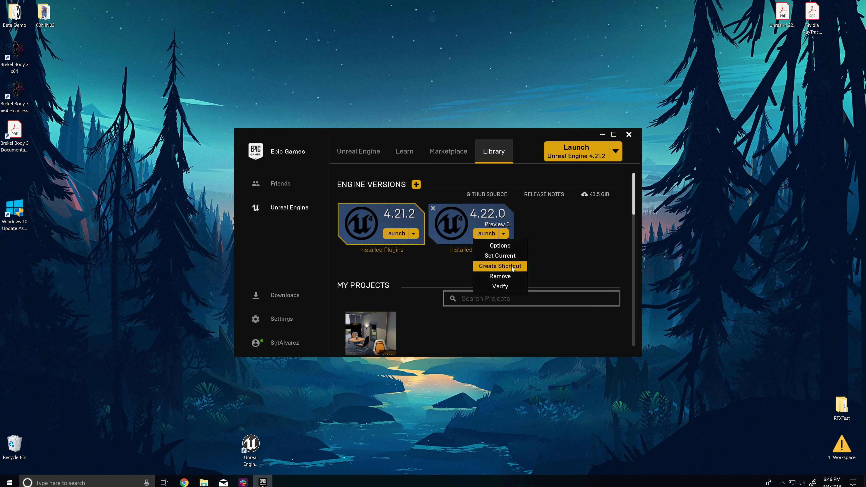
{"action": "left_click", "coordinate": [500, 266]}
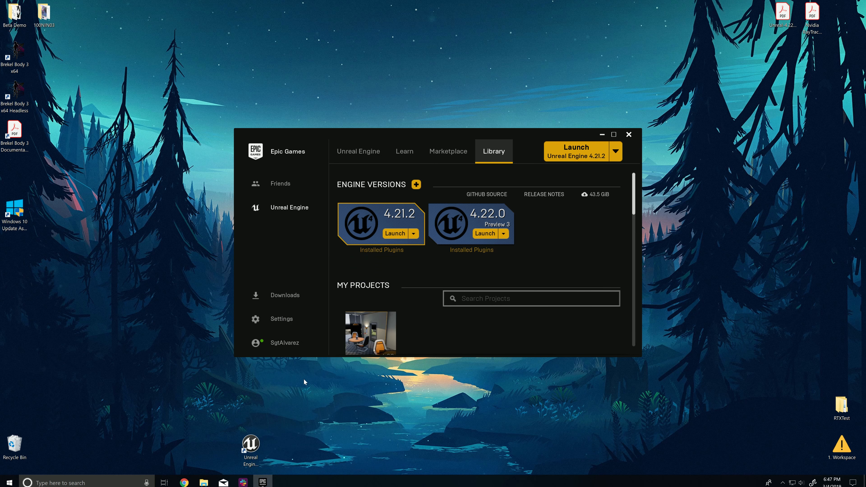
{"action": "mouse_move", "coordinate": [452, 281]}
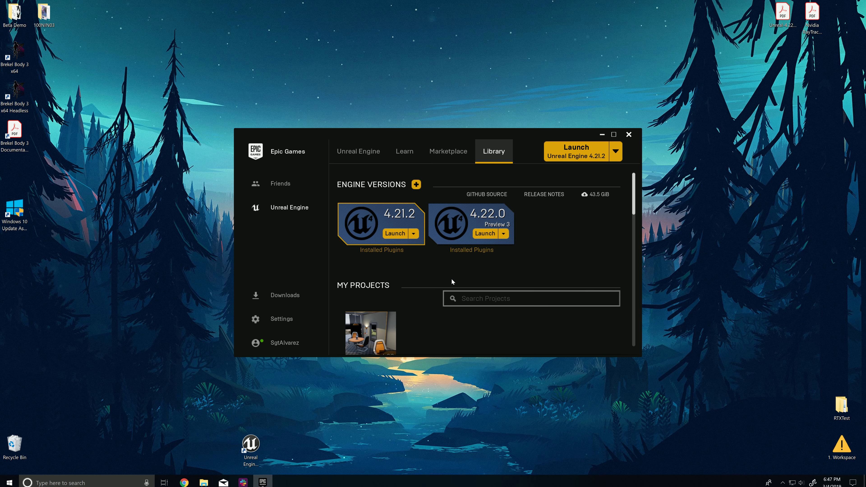
{"action": "mouse_move", "coordinate": [449, 266]}
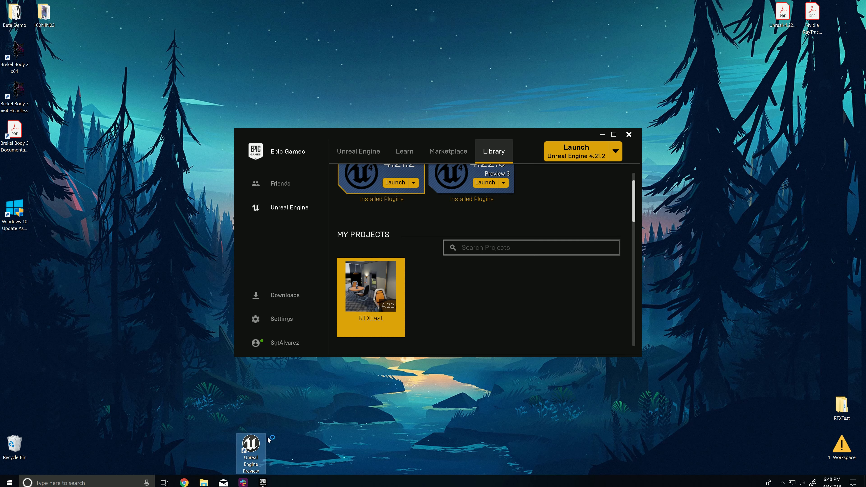
Step: Launch the RTXtest project and show its Engine > Rendering project settings
{"action": "double_click", "coordinate": [370, 285]}
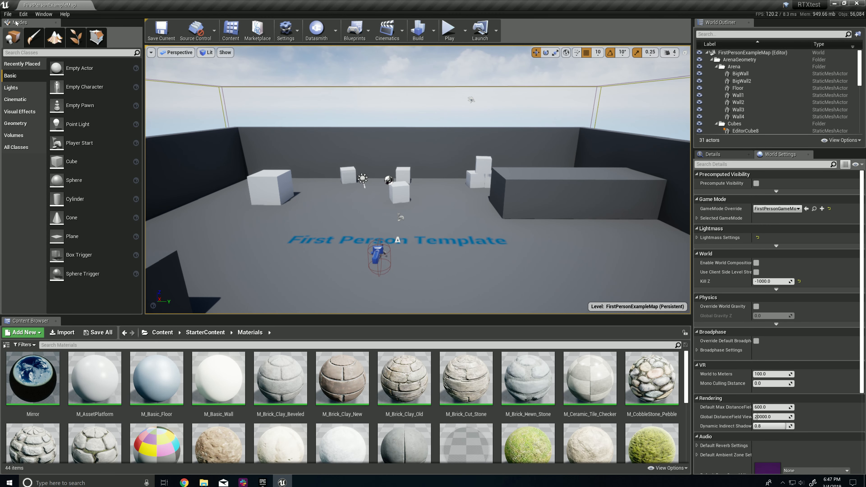
{"action": "left_click", "coordinate": [23, 14]}
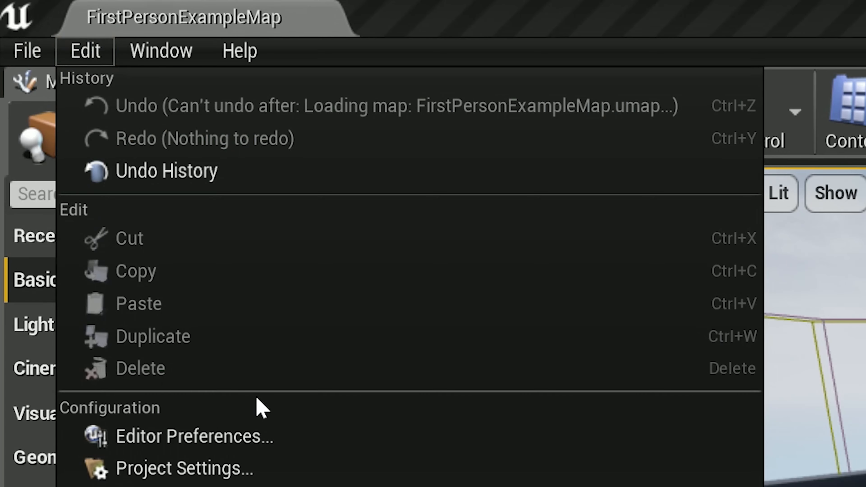
{"action": "left_click", "coordinate": [184, 468]}
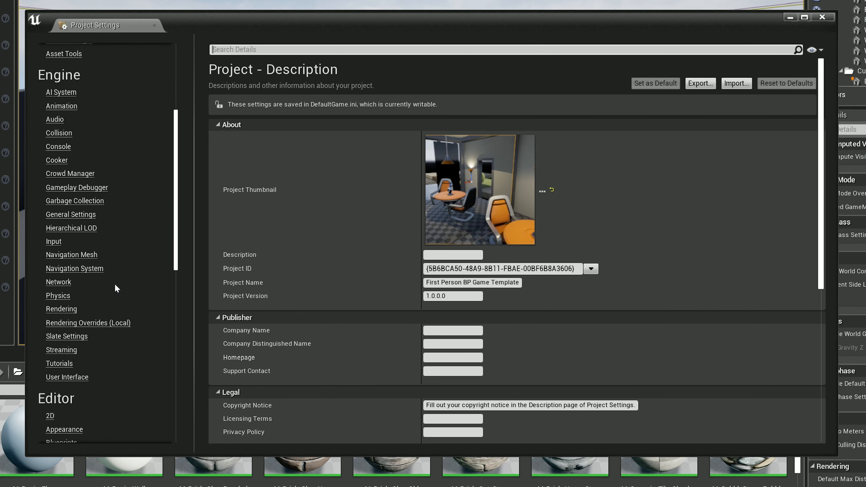
{"action": "left_click", "coordinate": [61, 253]}
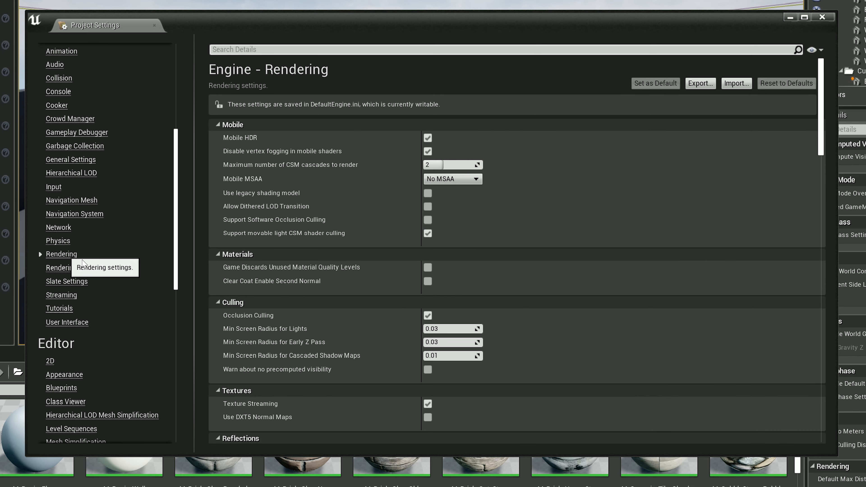
Step: Scroll the rendering settings down to the Optimizations section
{"action": "scroll", "scroll_direction": "down", "scroll_amount": 3}
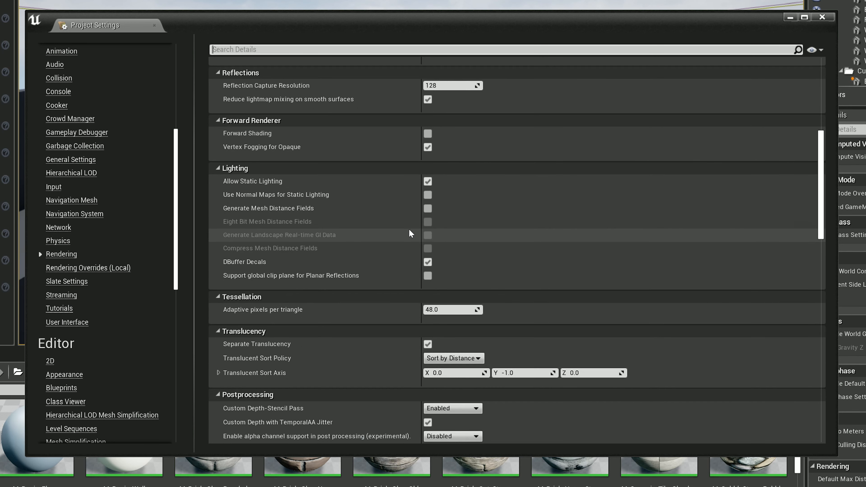
{"action": "scroll", "scroll_direction": "down", "scroll_amount": 3}
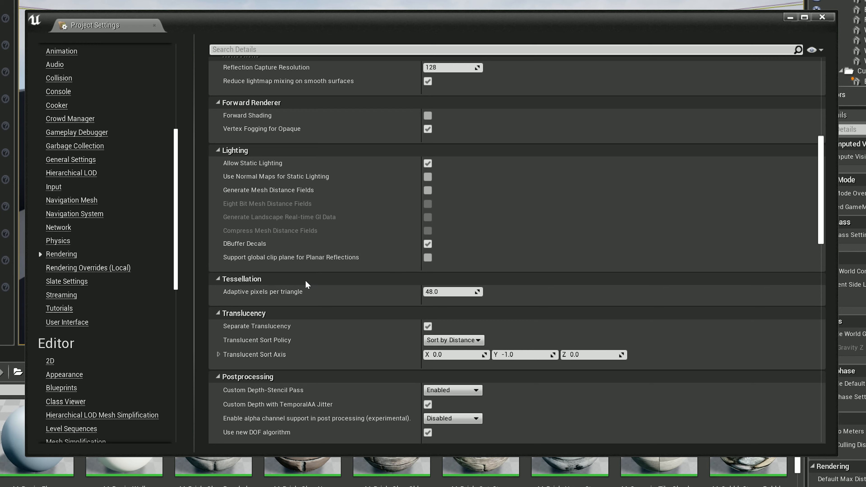
{"action": "scroll", "scroll_direction": "down", "scroll_amount": 3}
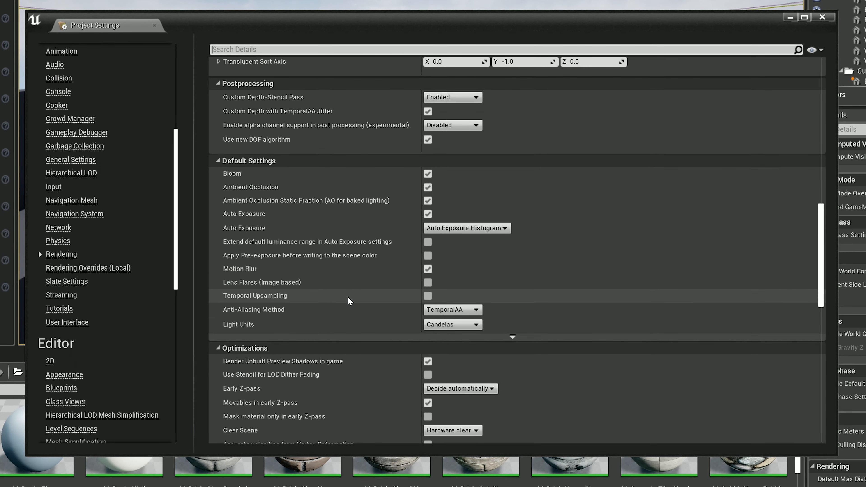
{"action": "scroll", "scroll_direction": "down", "scroll_amount": 3}
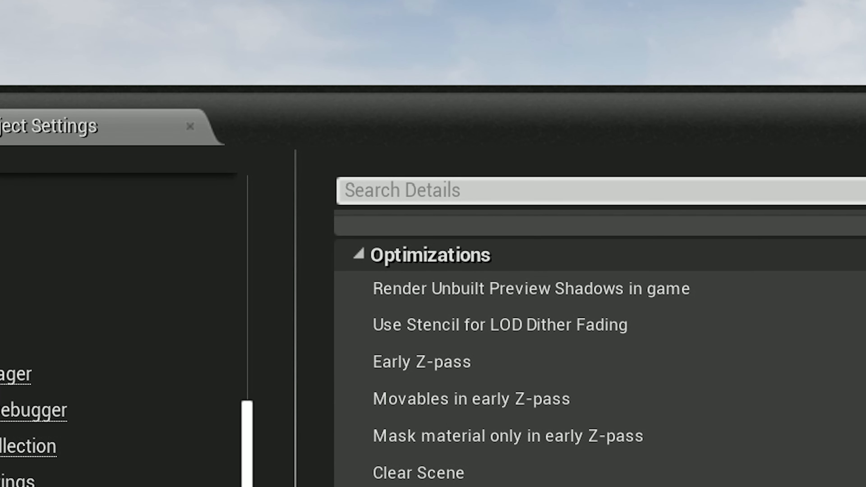
Step: Verify Support Compute Skincache is checked and tick the Ray Tracing checkbox
{"action": "scroll", "scroll_direction": "down", "scroll_amount": 3}
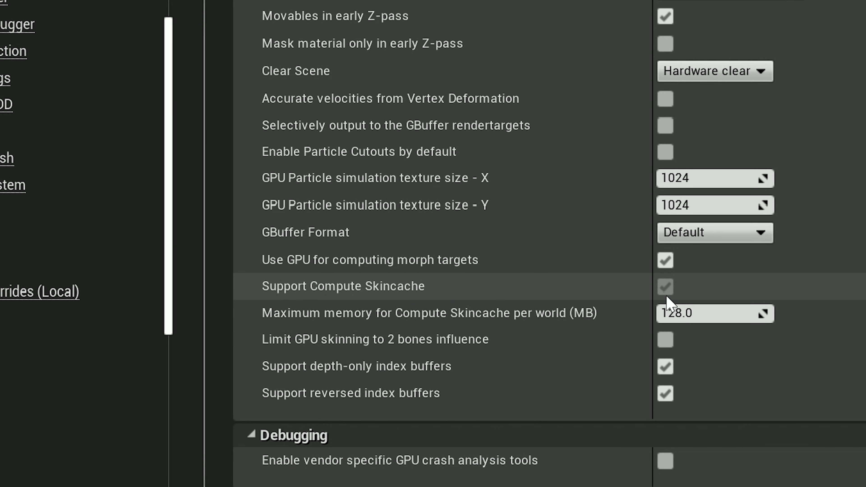
{"action": "scroll", "scroll_direction": "down", "scroll_amount": 3}
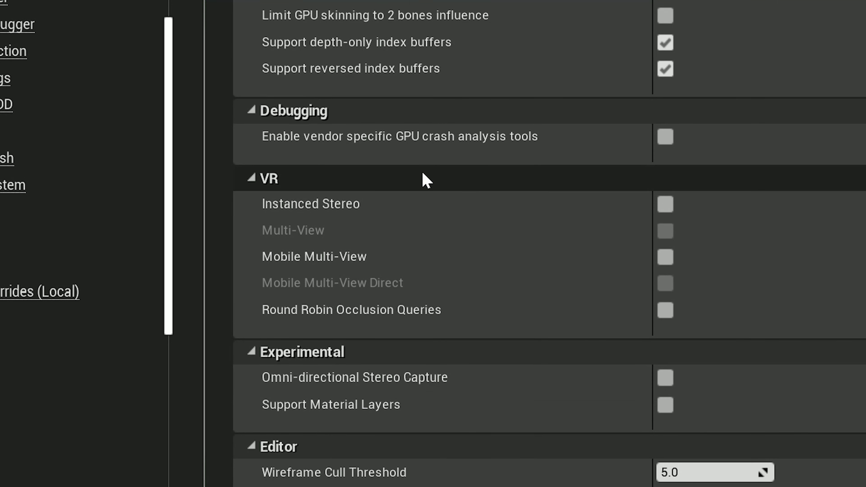
{"action": "scroll", "scroll_direction": "down", "scroll_amount": 3}
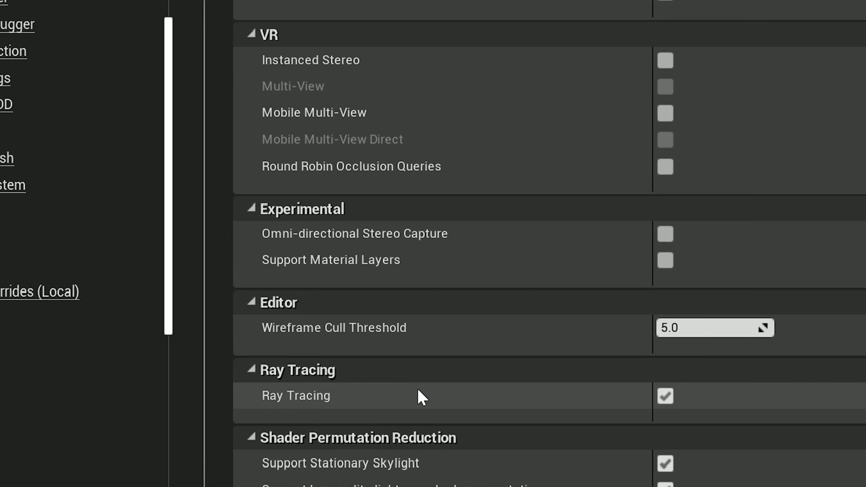
{"action": "scroll", "scroll_direction": "down", "scroll_amount": 3}
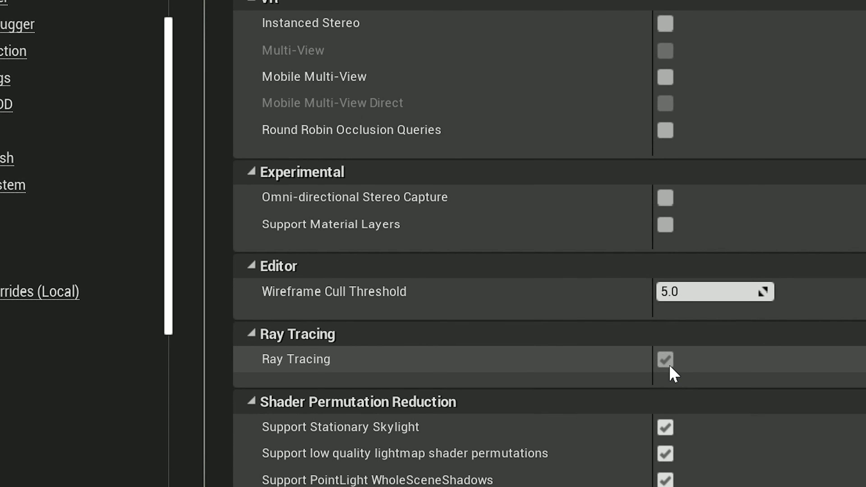
{"action": "left_click", "coordinate": [665, 360]}
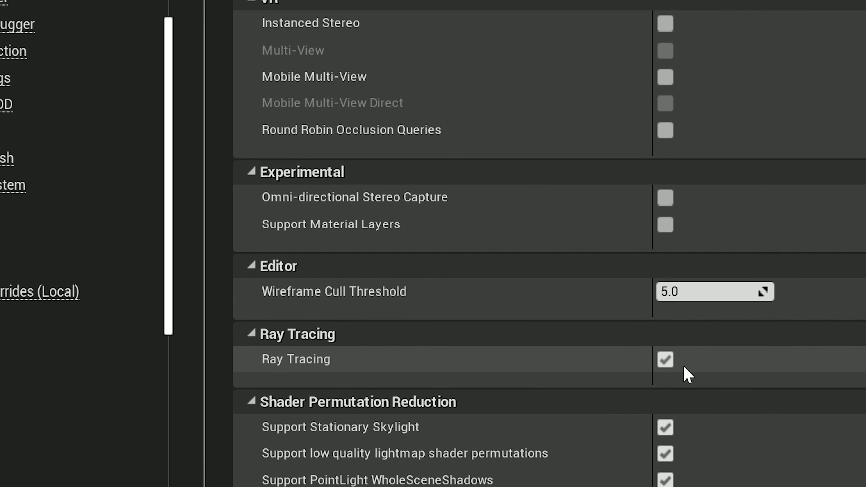
{"action": "mouse_move", "coordinate": [691, 368]}
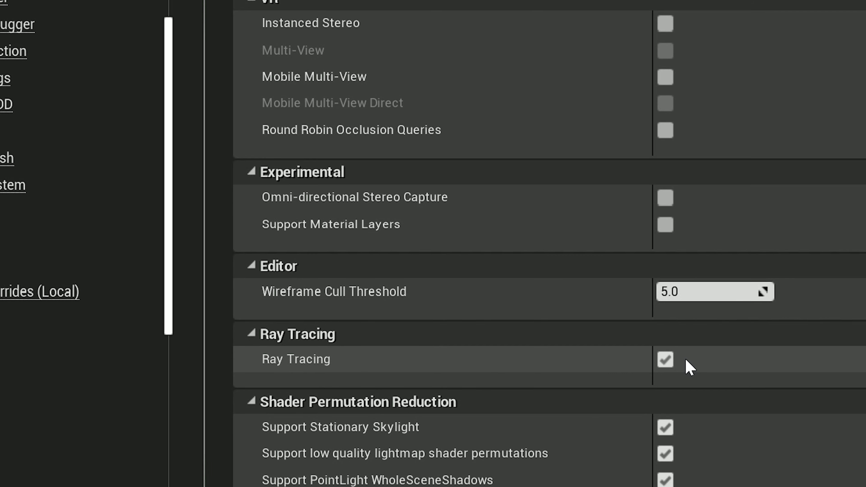
{"action": "scroll", "scroll_direction": "up", "scroll_amount": 3}
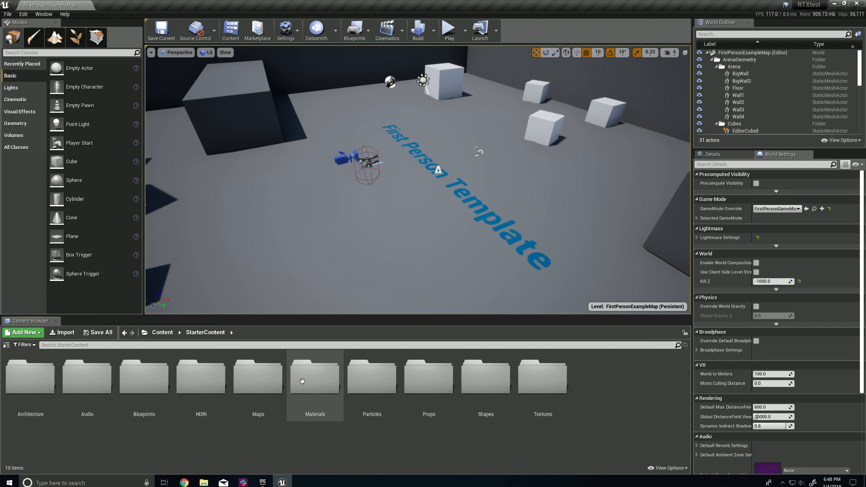
{"action": "mouse_move", "coordinate": [138, 389]}
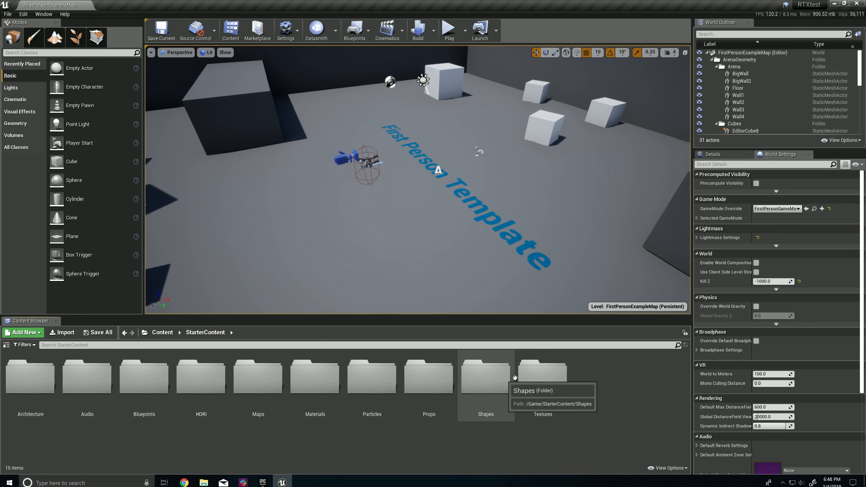
Step: Enter the Maps folder under Content > StarterContent in the Content Browser
{"action": "left_click", "coordinate": [257, 377]}
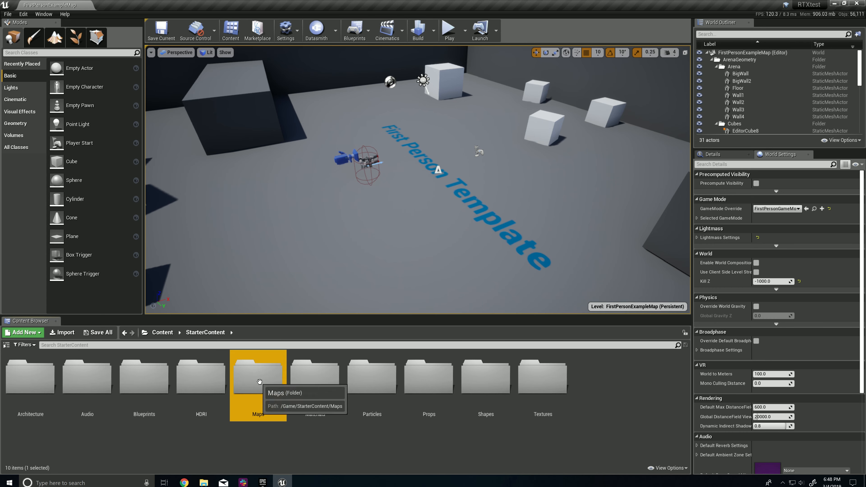
{"action": "double_click", "coordinate": [257, 377]}
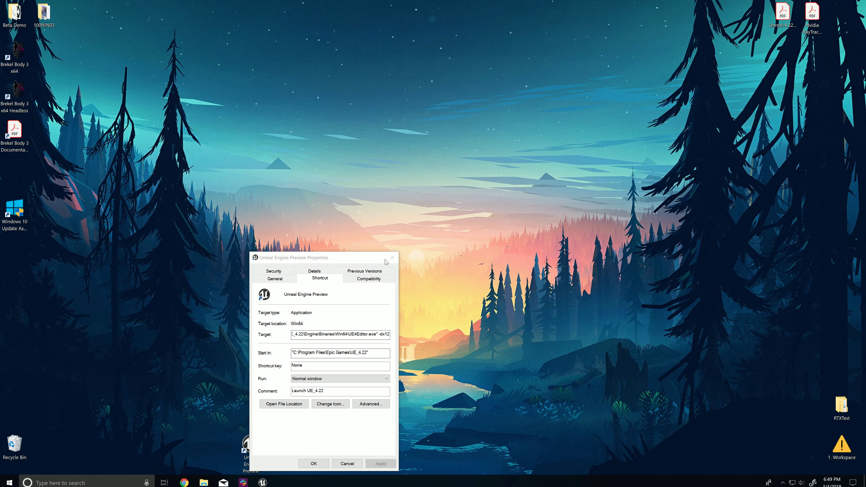
Step: Dismiss the shortcut properties and bring up the Start menu with the Epic Games Launcher tile
{"action": "left_click", "coordinate": [7, 482]}
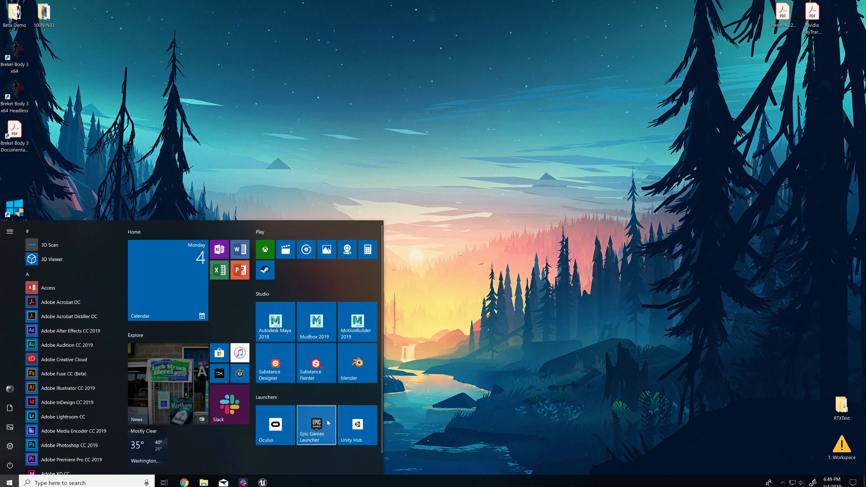